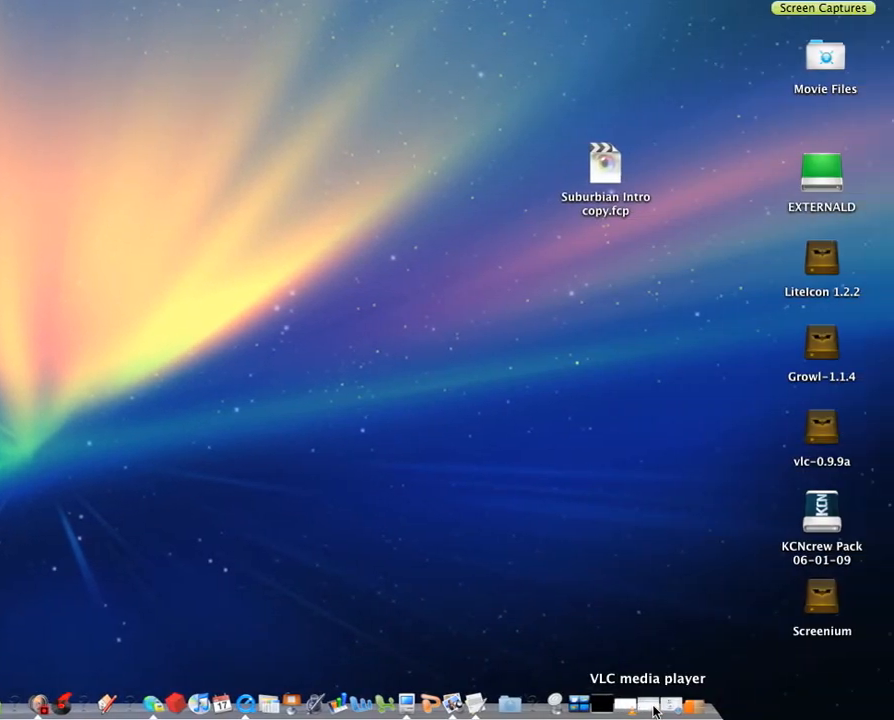
mouse_move(745, 573)
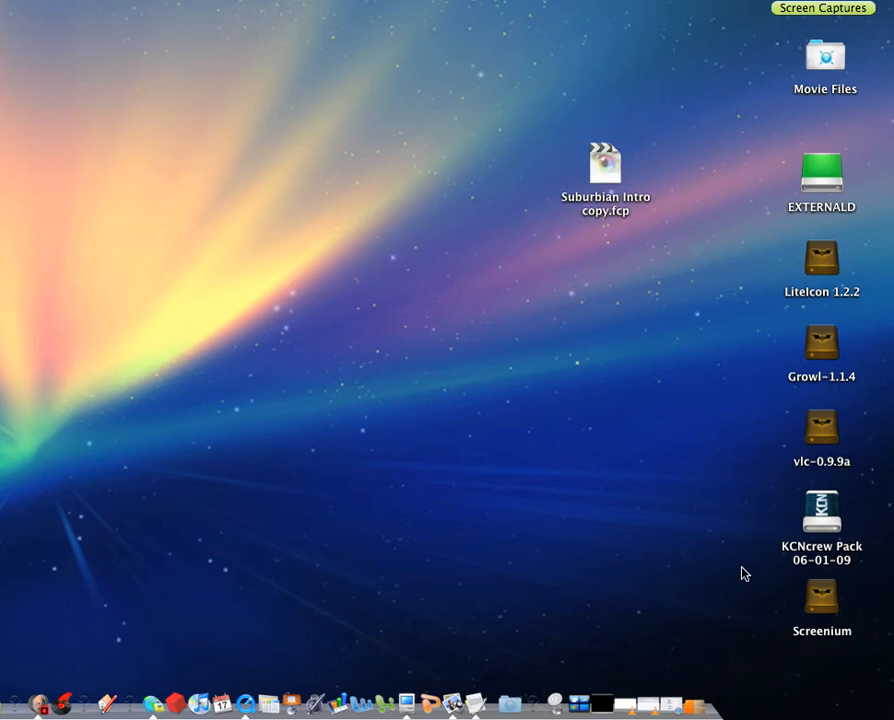
mouse_move(831, 577)
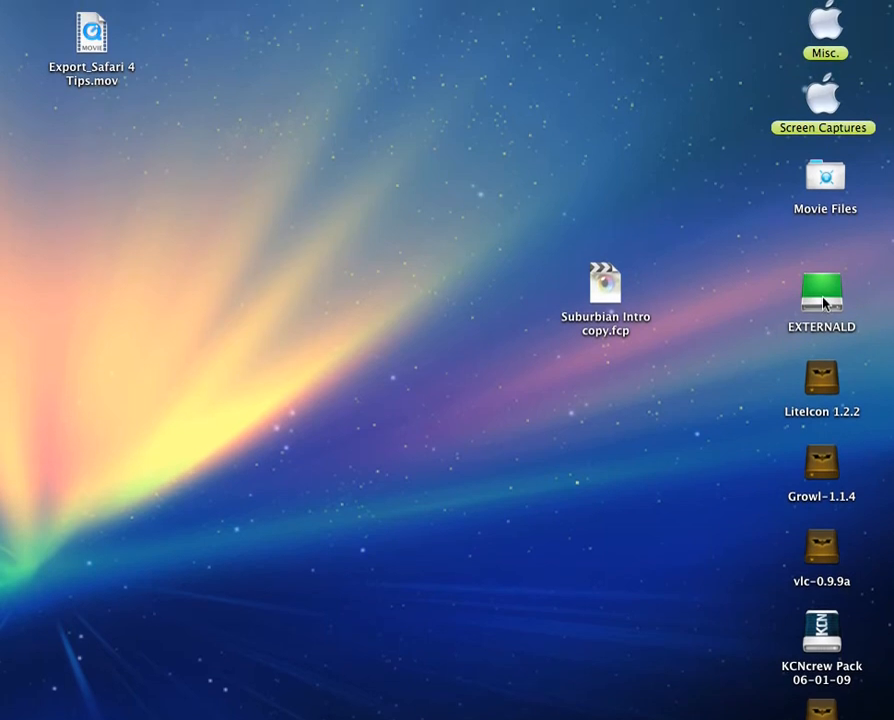
mouse_move(822, 372)
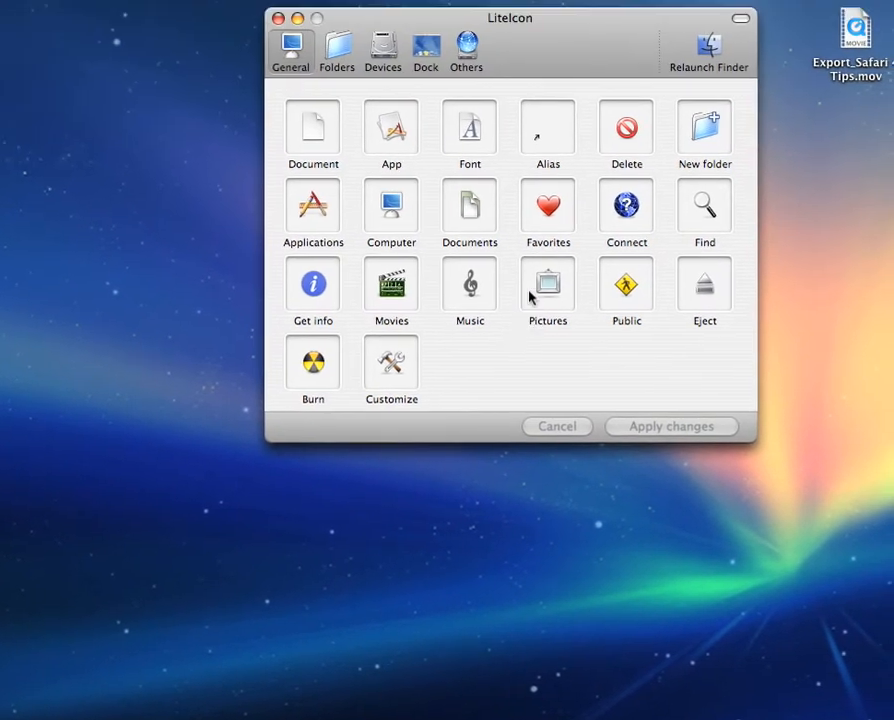
Browse LiteIcon's Folders and Others icon sets
click(337, 48)
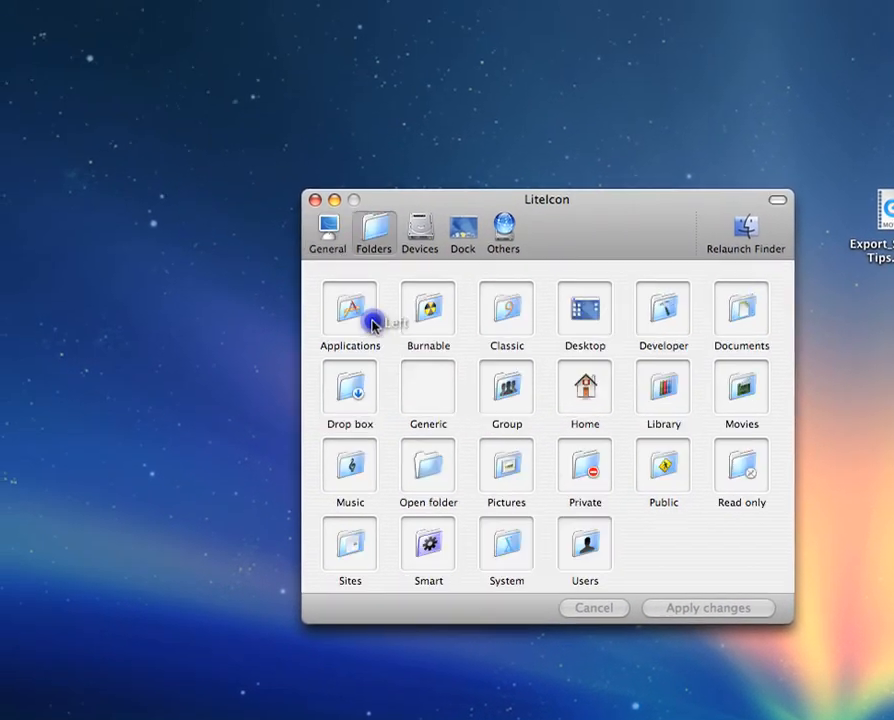
click(503, 233)
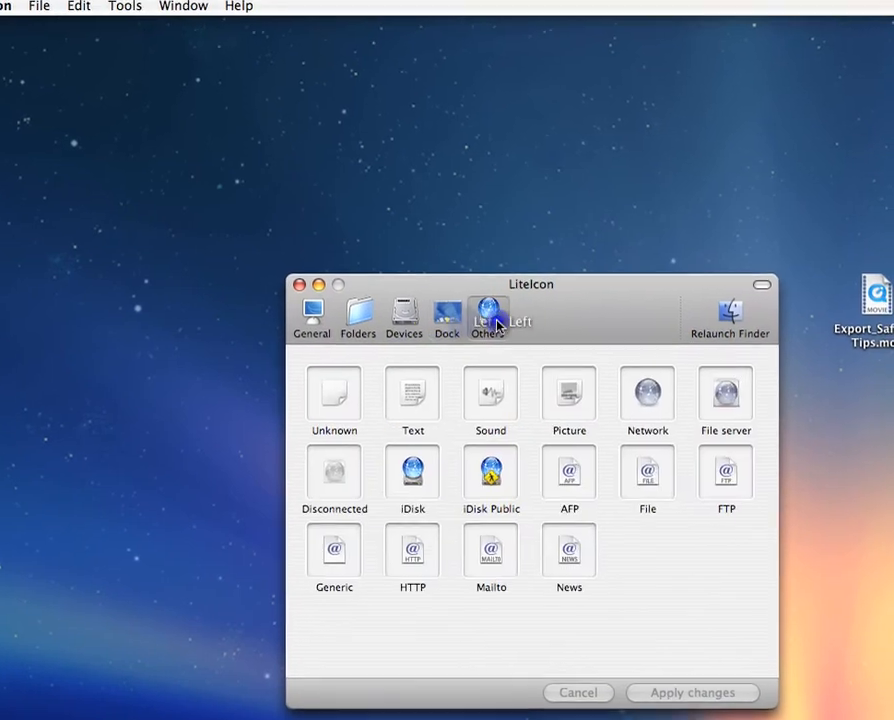
click(404, 318)
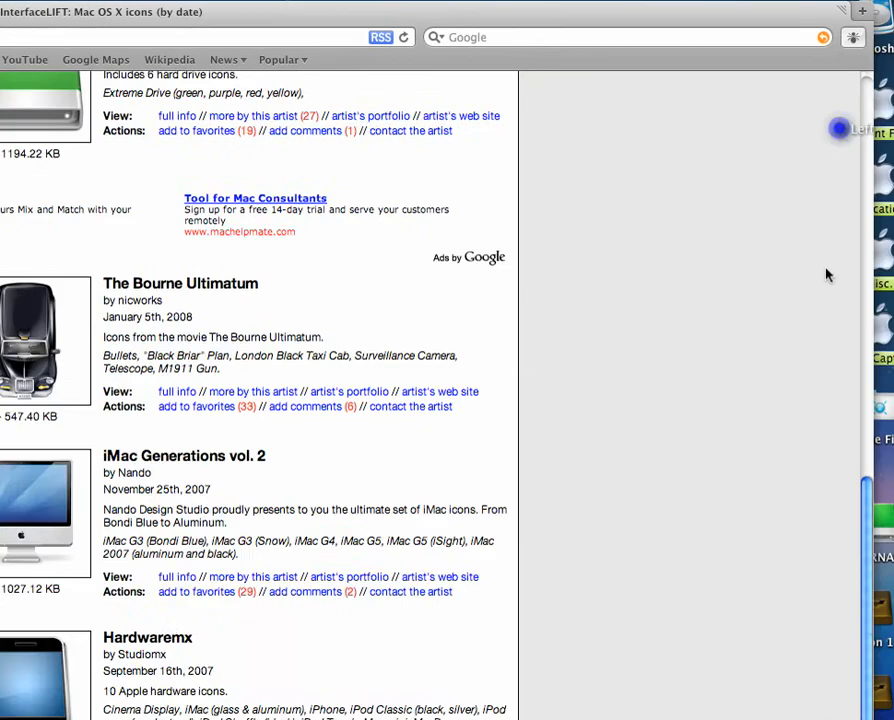
Scroll the InterfaceLIFT listing down to the Extreme Drive icon pack
scroll(down, 3)
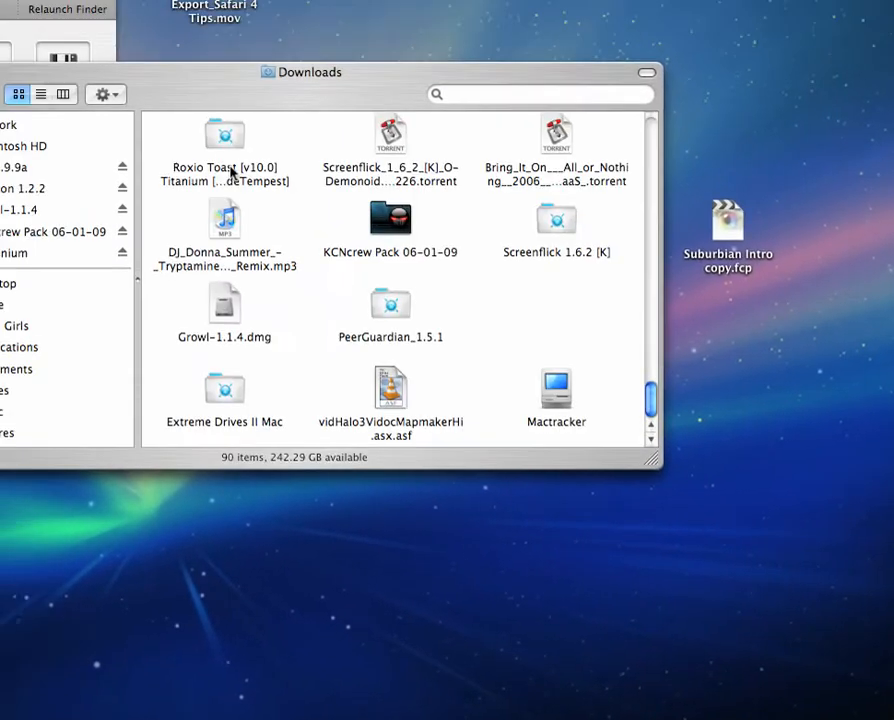
Open the Extreme Drives II Mac folder in Downloads
double_click(224, 390)
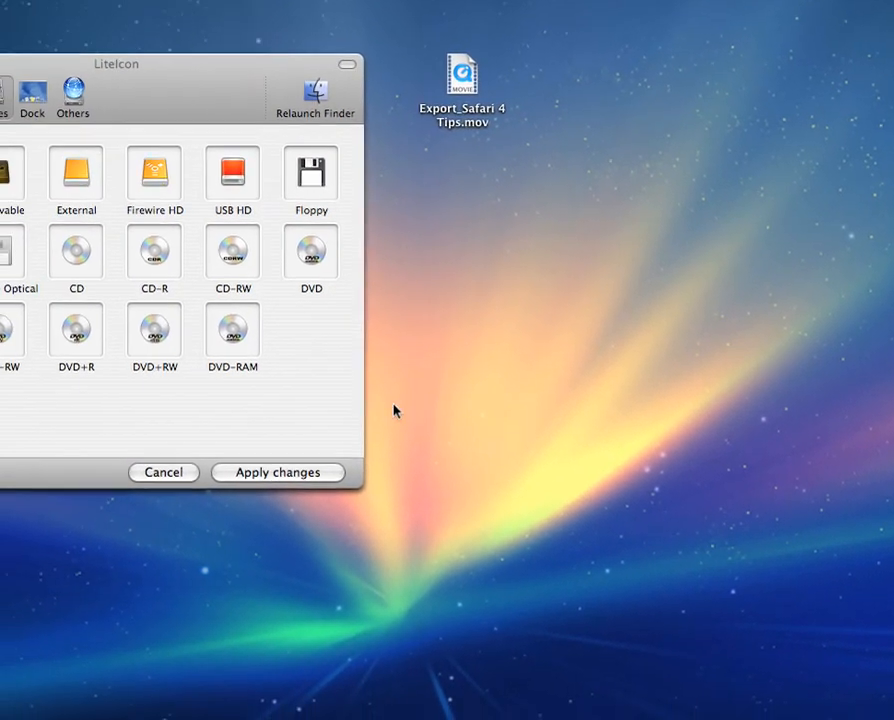
Apply the red drive icon to USB HD and confirm with the administrator password
click(277, 472)
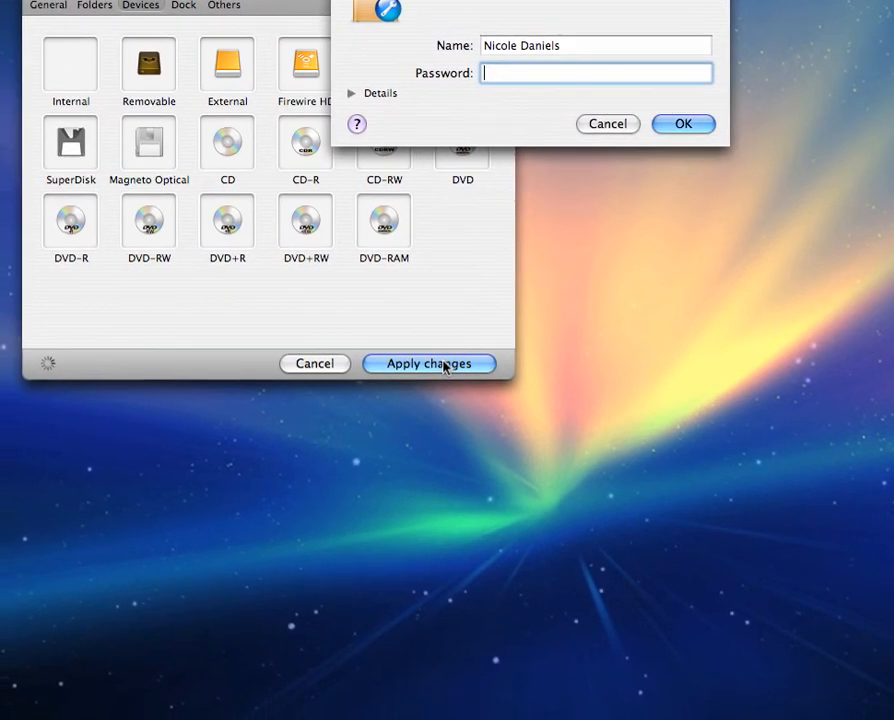
text(•••)
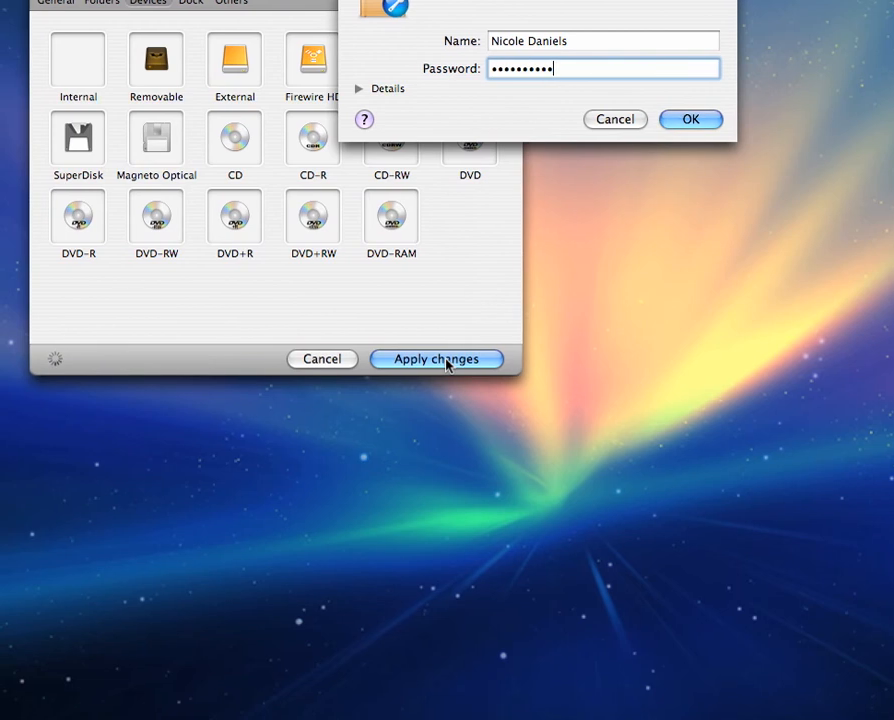
click(691, 119)
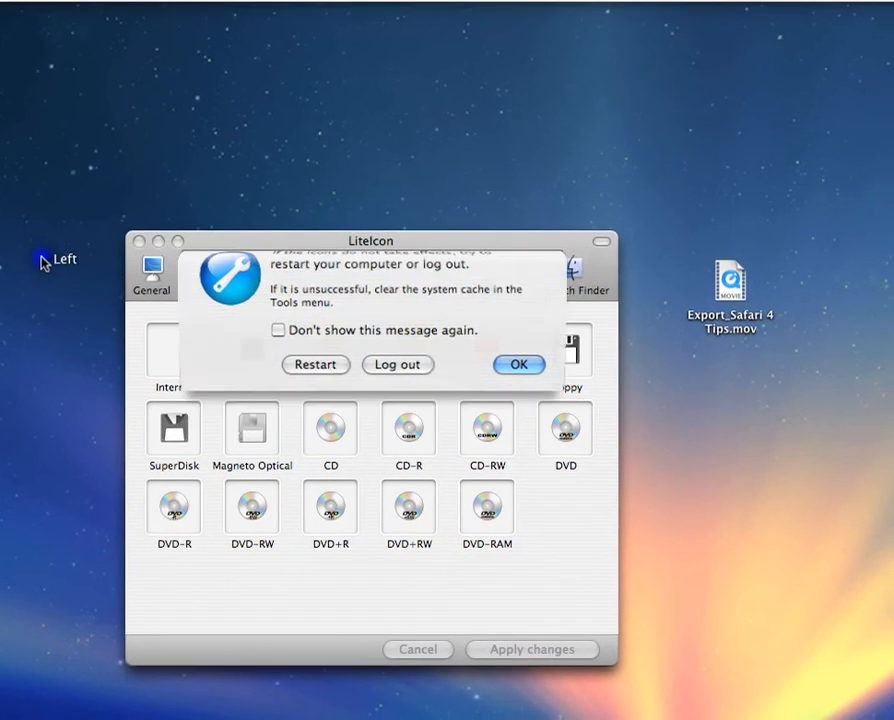
Dismiss the restart notice and relaunch Finder to show the red EXTERNALD icon
click(519, 364)
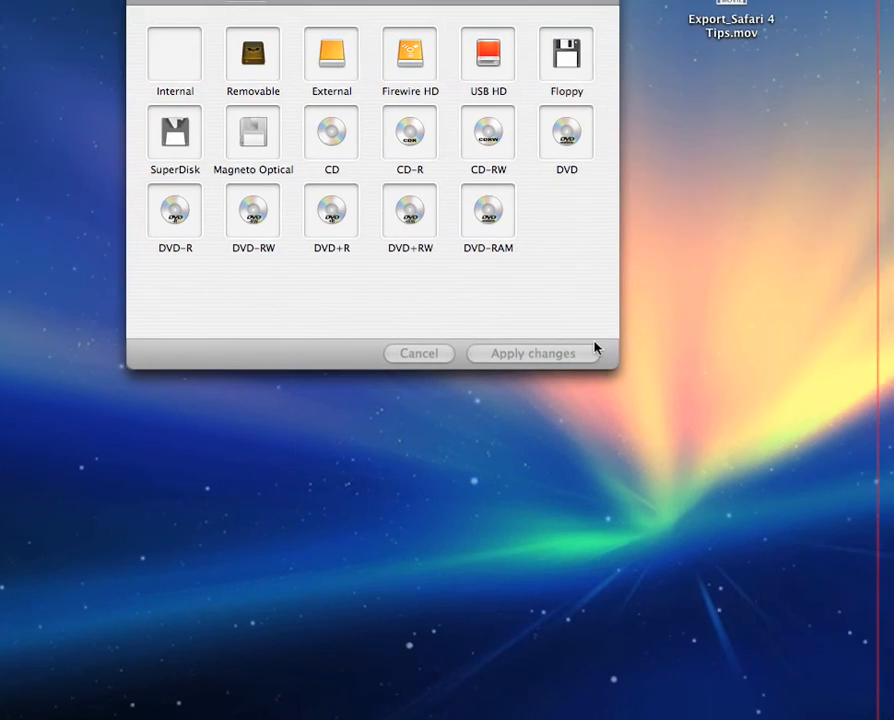
click(418, 353)
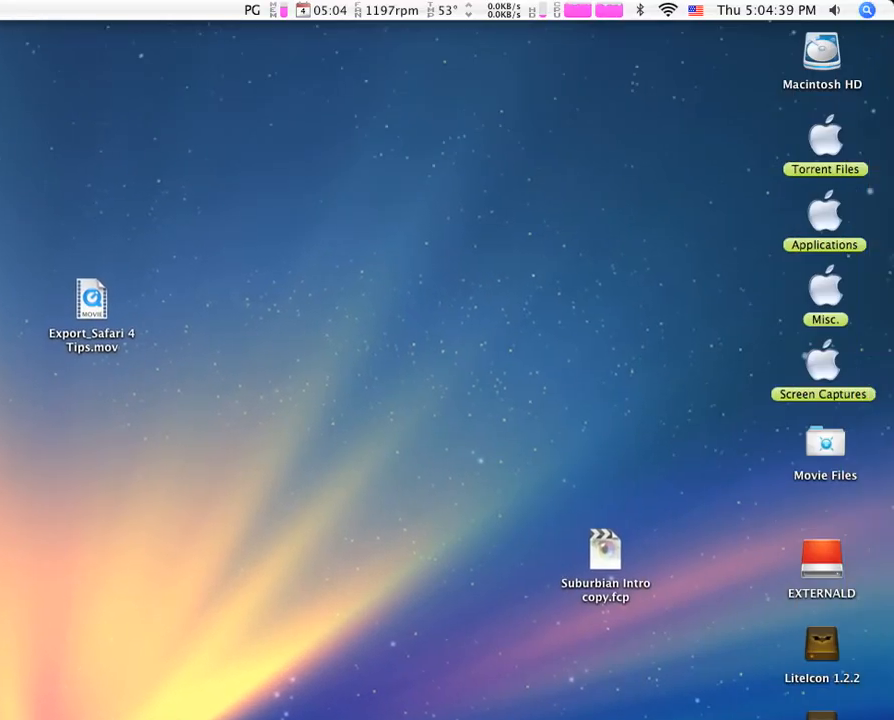
double_click(822, 645)
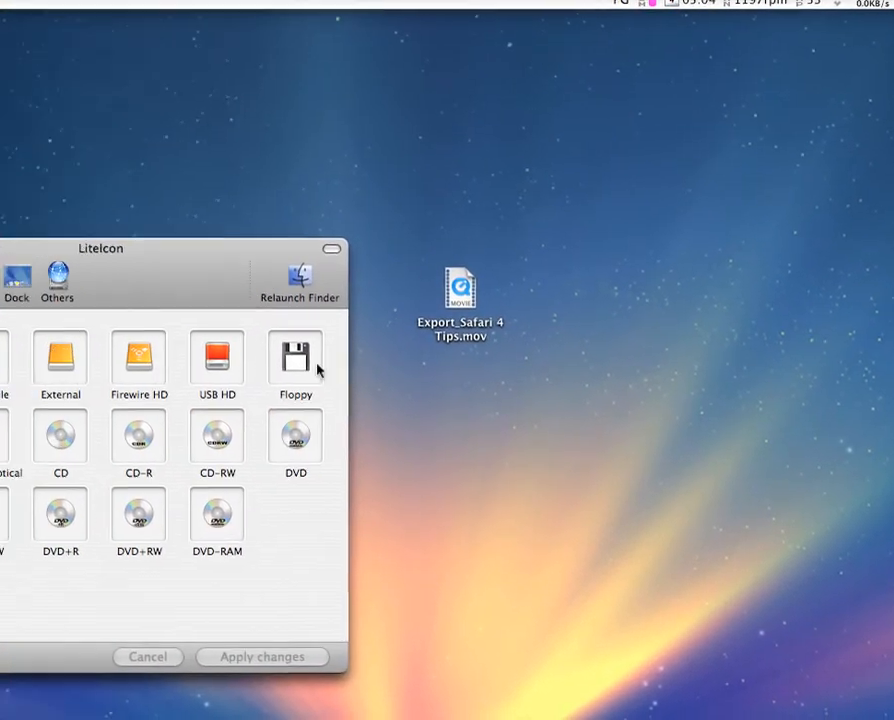